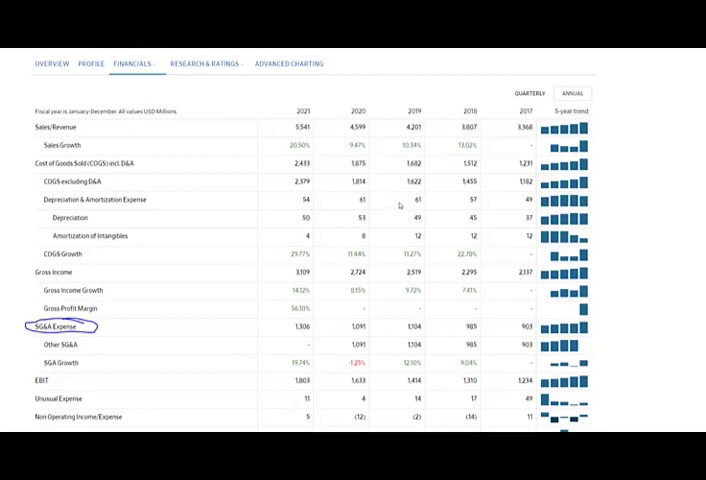
mouse_move(468, 144)
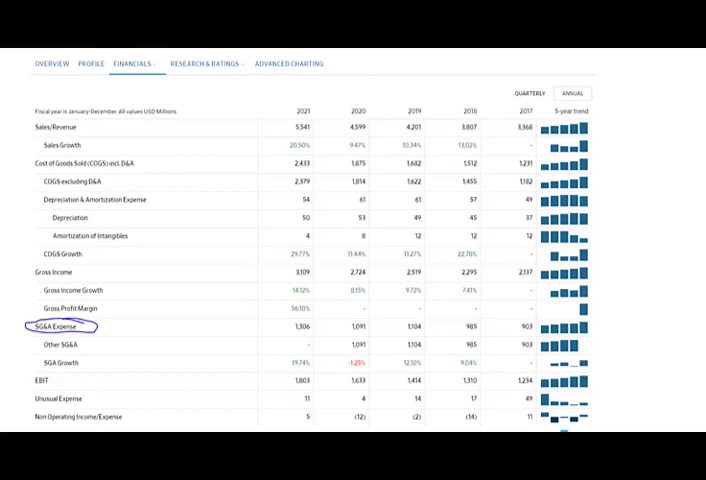
mouse_move(240, 260)
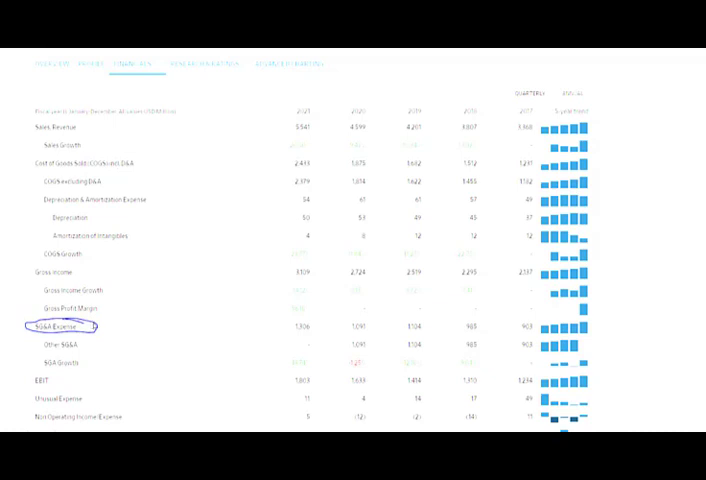
mouse_move(280, 336)
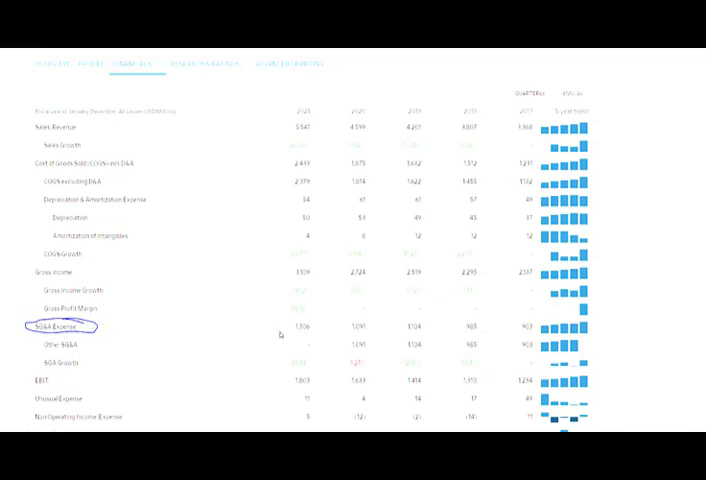
mouse_move(280, 334)
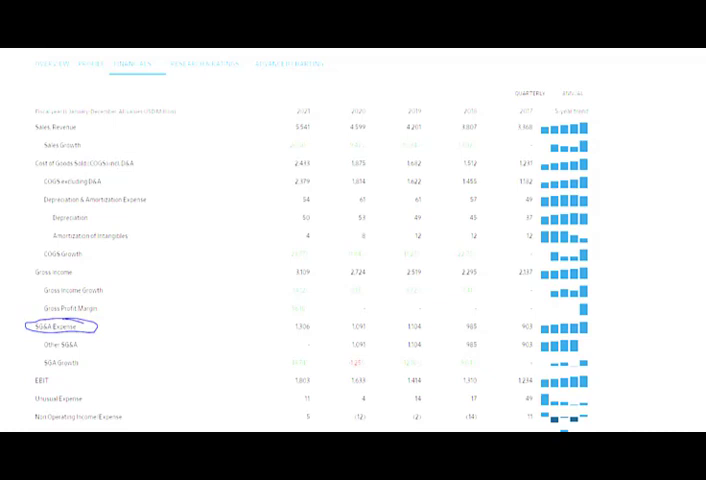
mouse_move(84, 272)
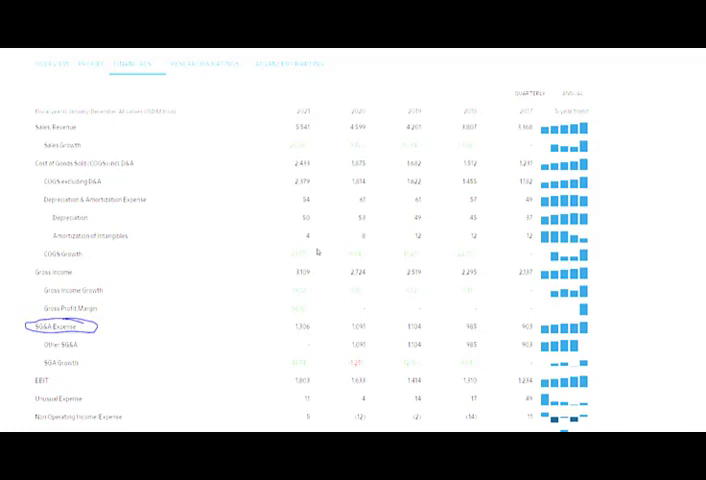
mouse_move(318, 252)
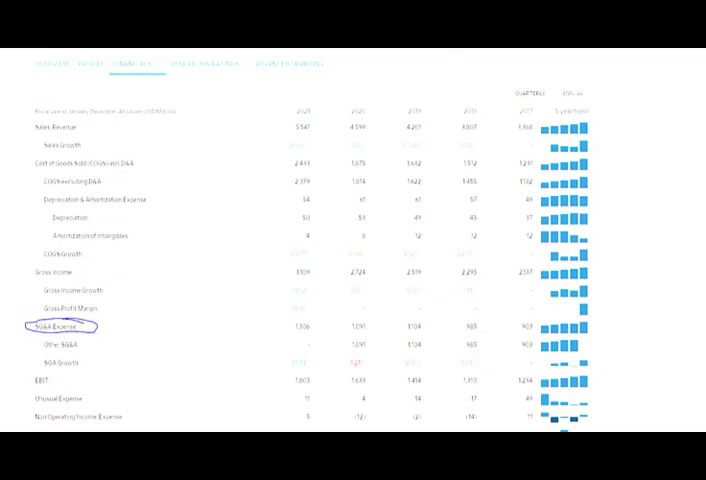